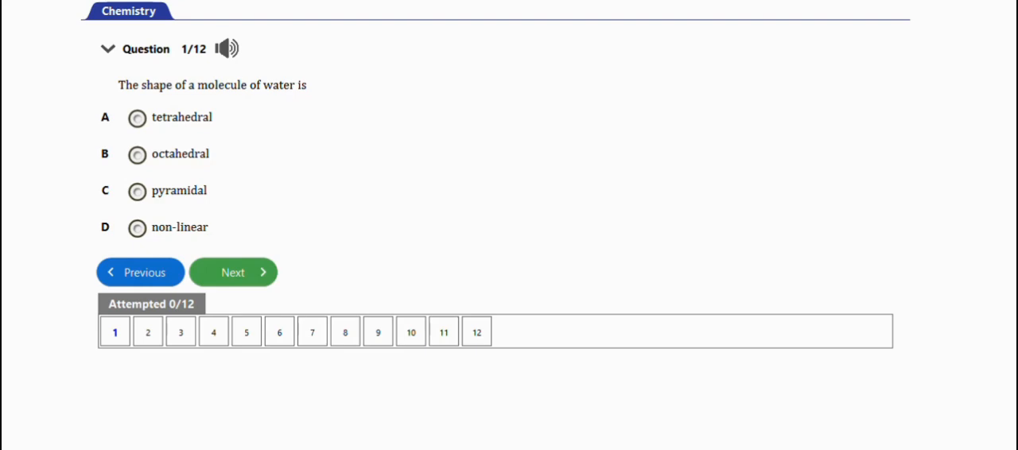
pyautogui.moveTo(137, 117)
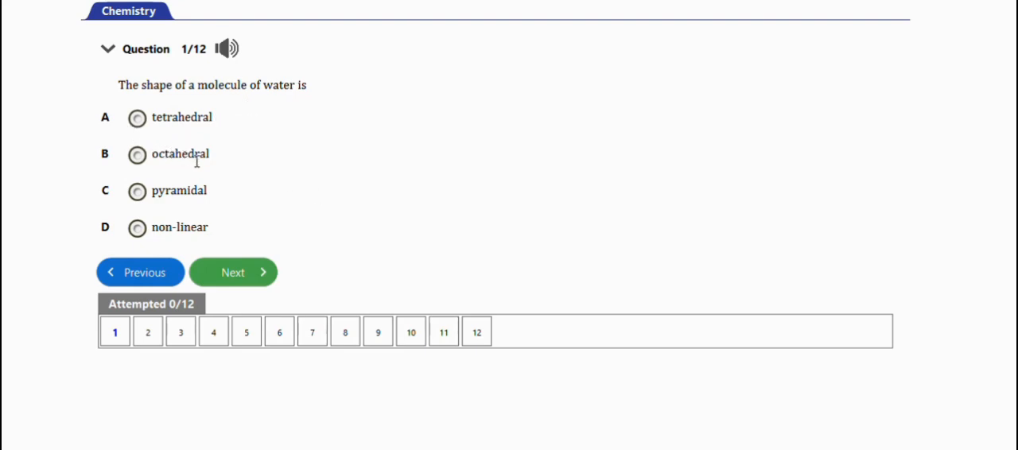
pyautogui.moveTo(194, 217)
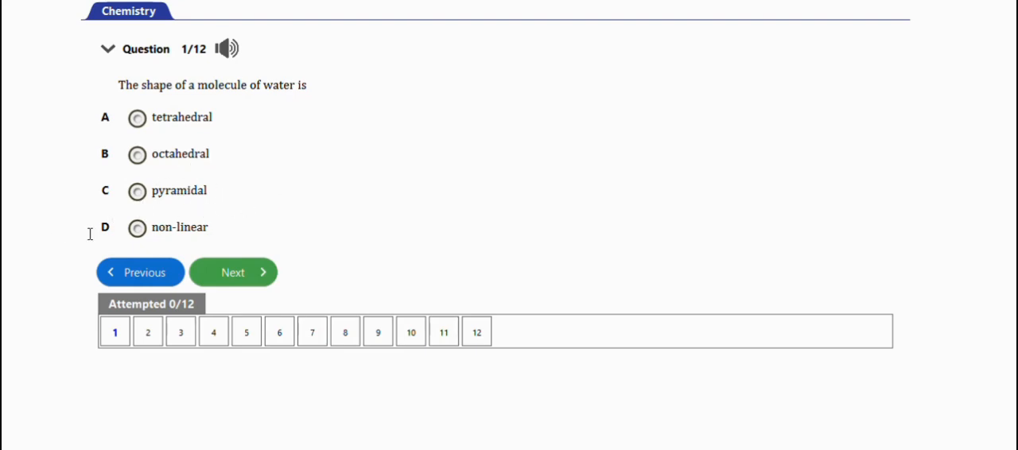
pyautogui.moveTo(167, 197)
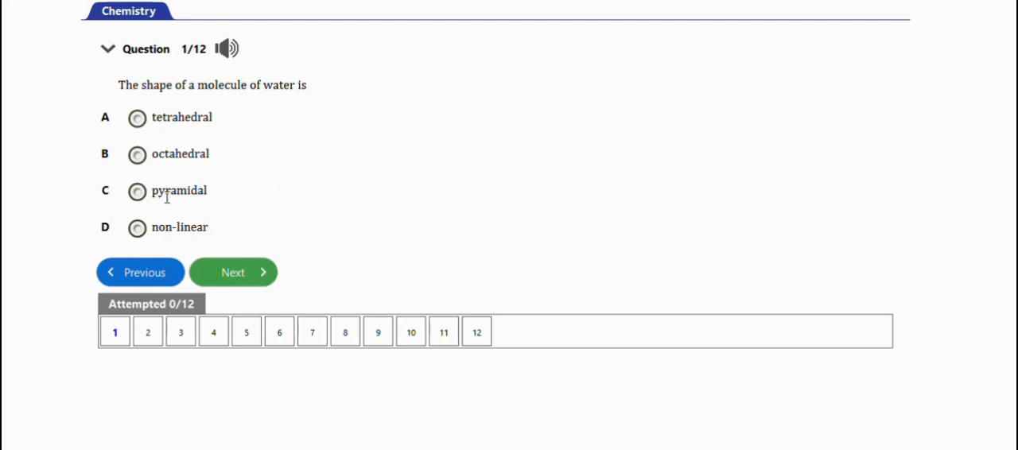
pyautogui.moveTo(233, 273)
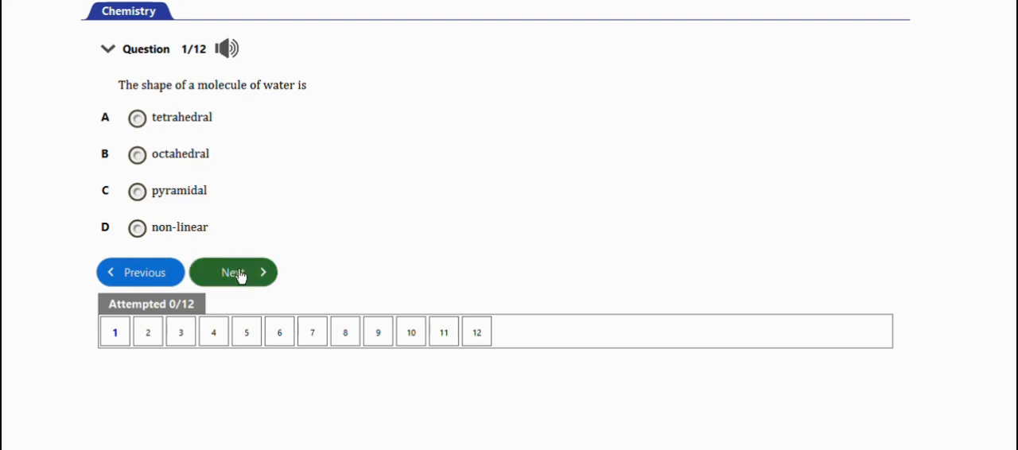
# Step: Advance from the water-shape question to question 2 on linear-shaped molecules
pyautogui.click(232, 272)
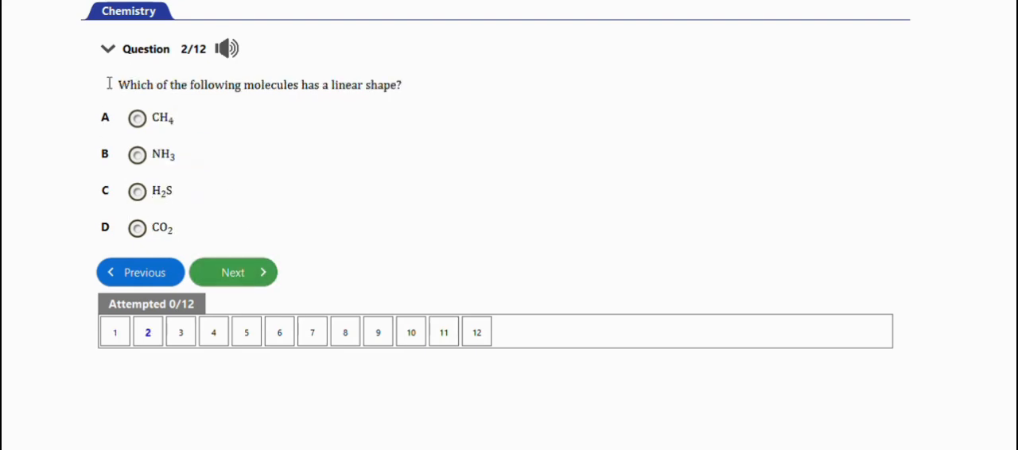
pyautogui.moveTo(270, 125)
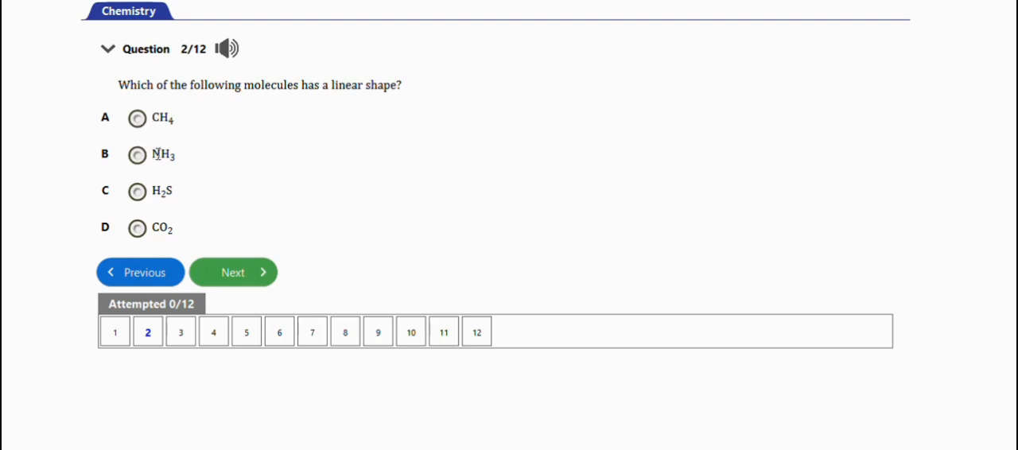
pyautogui.moveTo(167, 198)
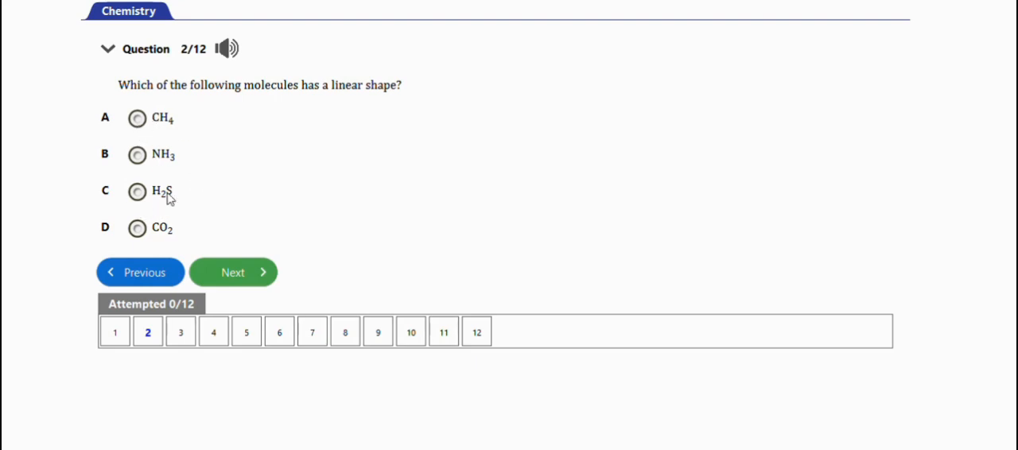
pyautogui.moveTo(163, 229)
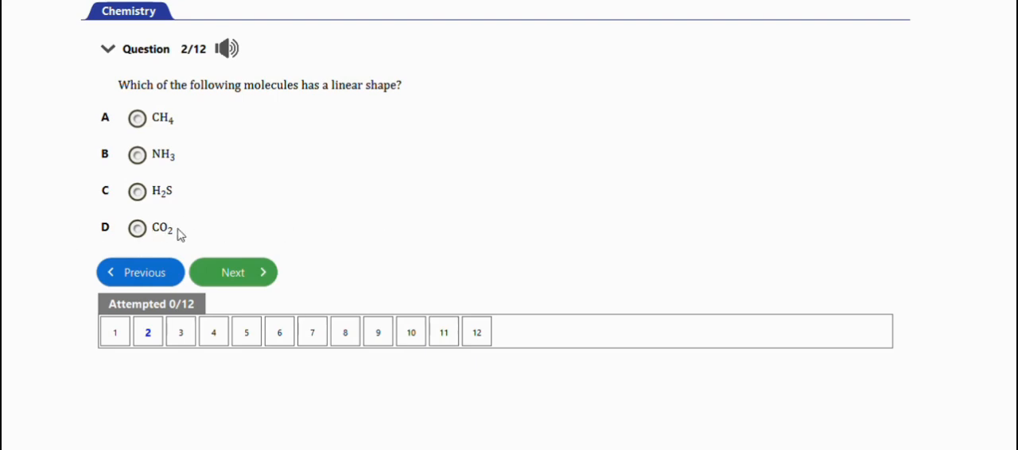
pyautogui.moveTo(229, 232)
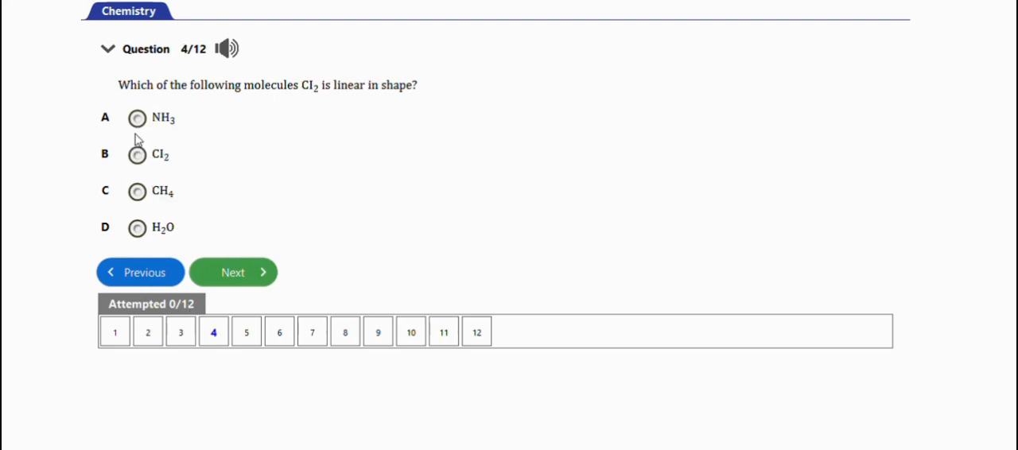
pyautogui.moveTo(309, 105)
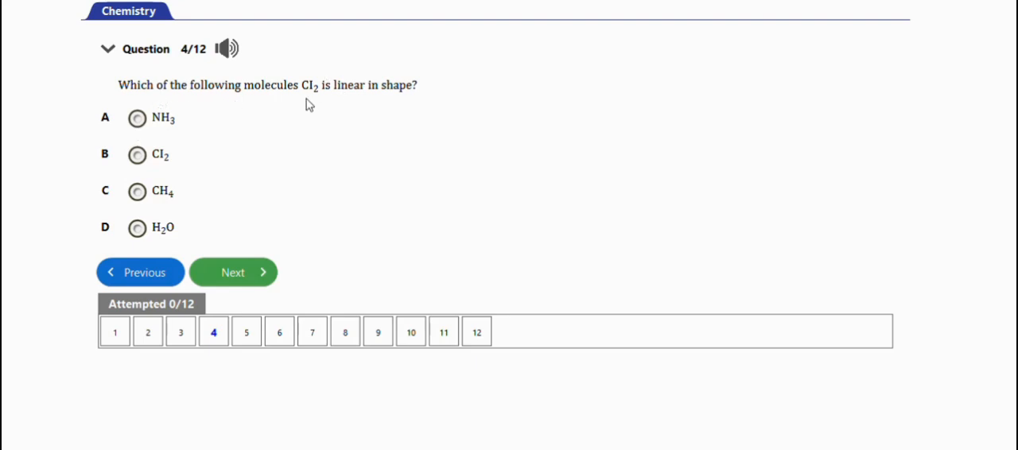
pyautogui.moveTo(337, 105)
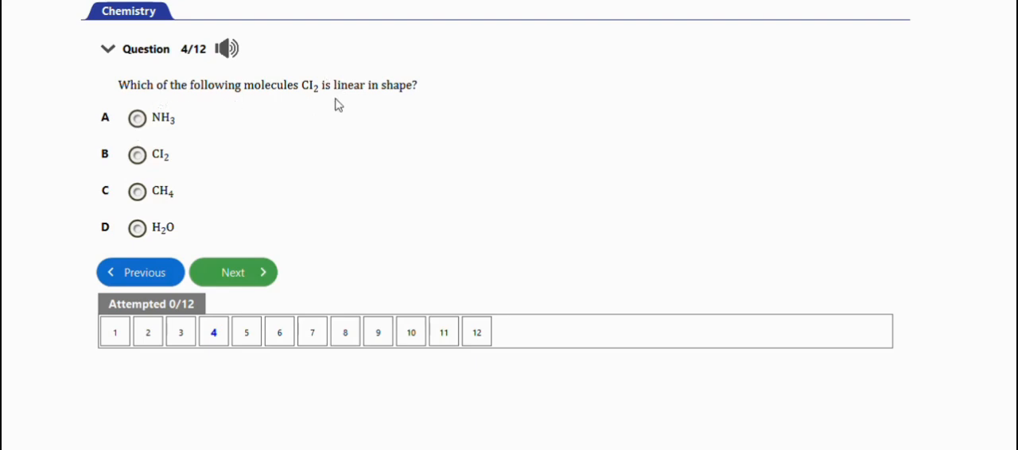
pyautogui.moveTo(267, 153)
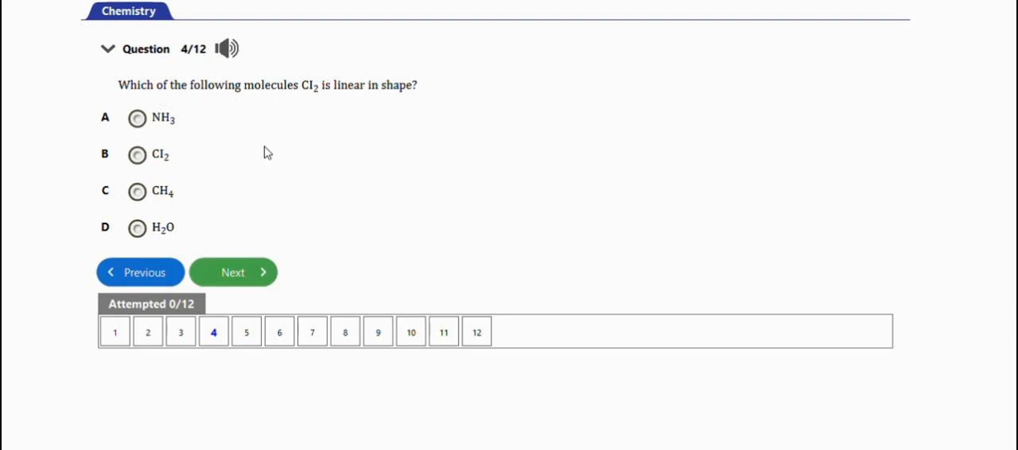
pyautogui.moveTo(204, 134)
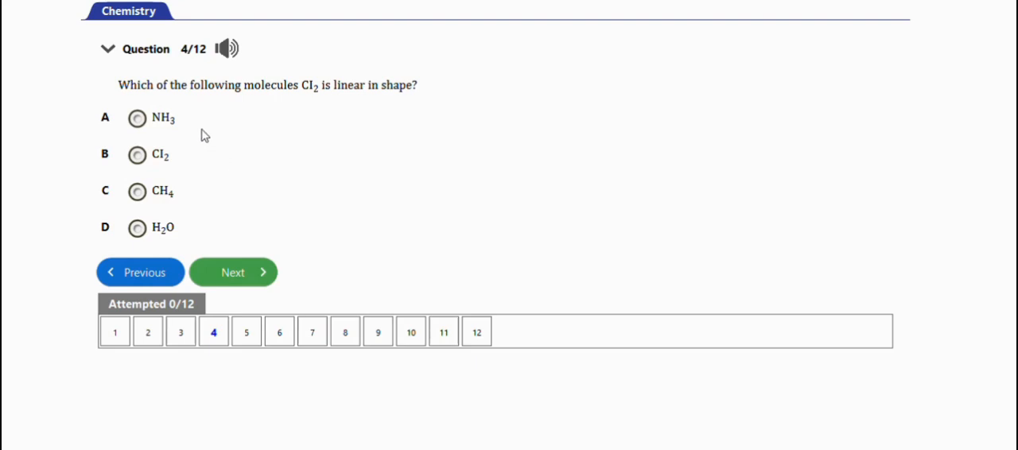
pyautogui.moveTo(191, 153)
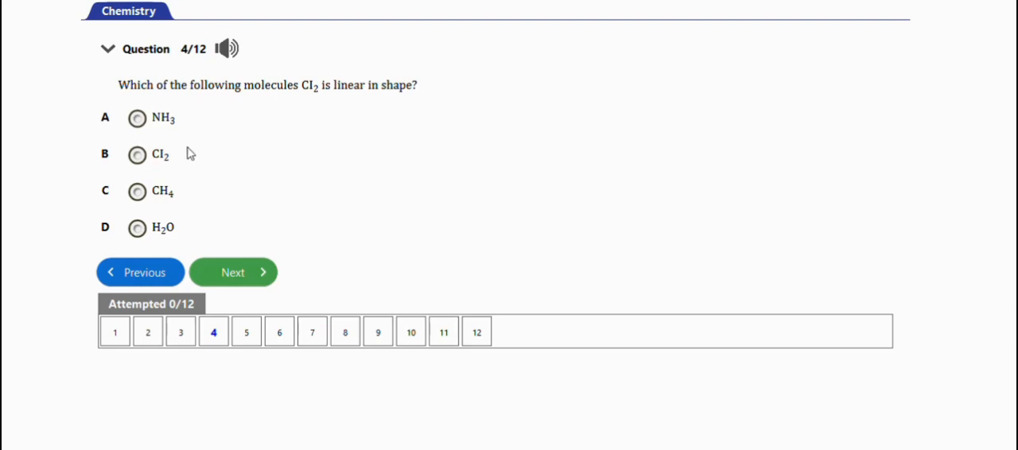
pyautogui.moveTo(220, 156)
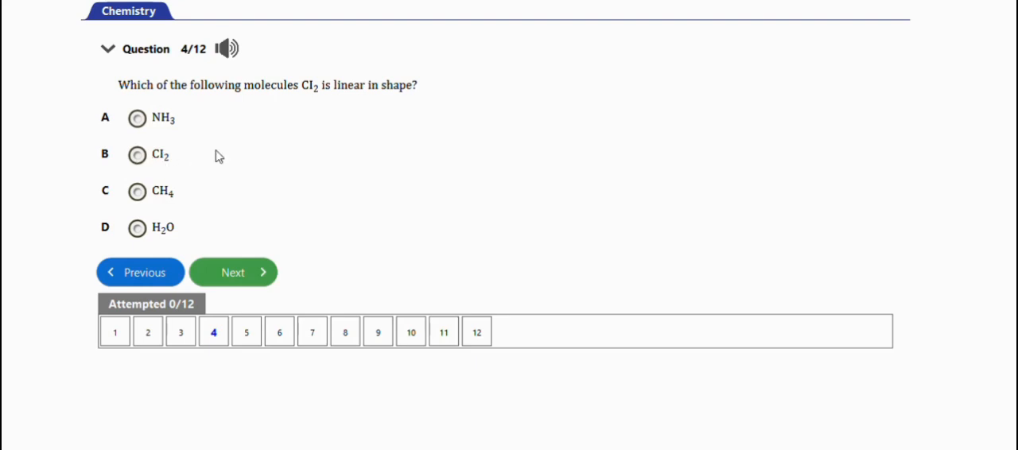
pyautogui.moveTo(182, 191)
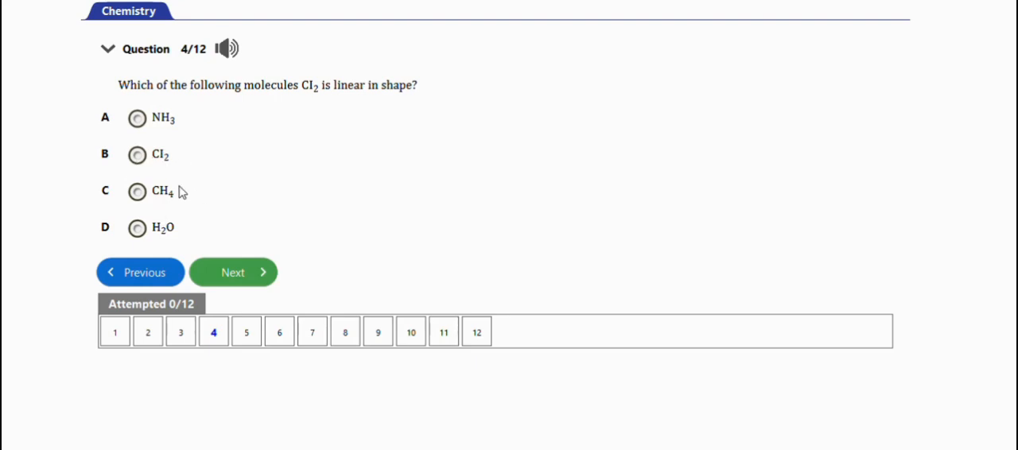
pyautogui.moveTo(213, 150)
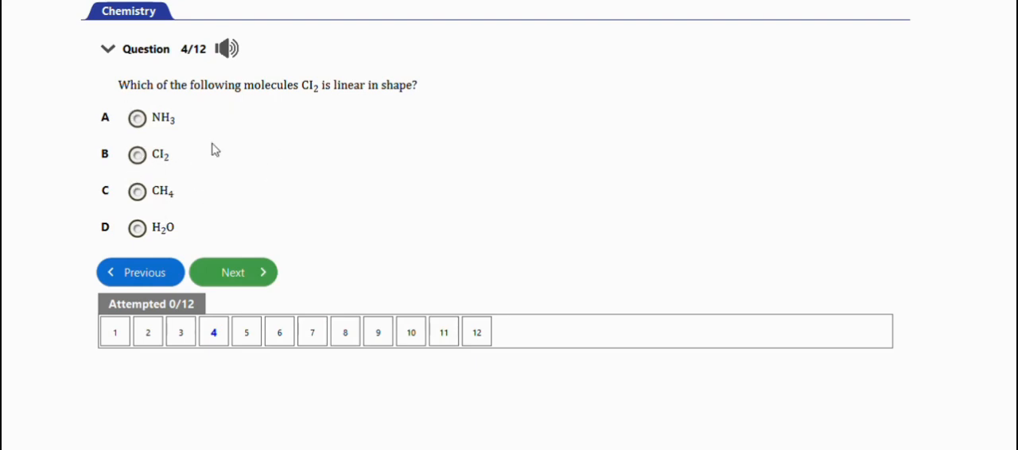
pyautogui.moveTo(269, 158)
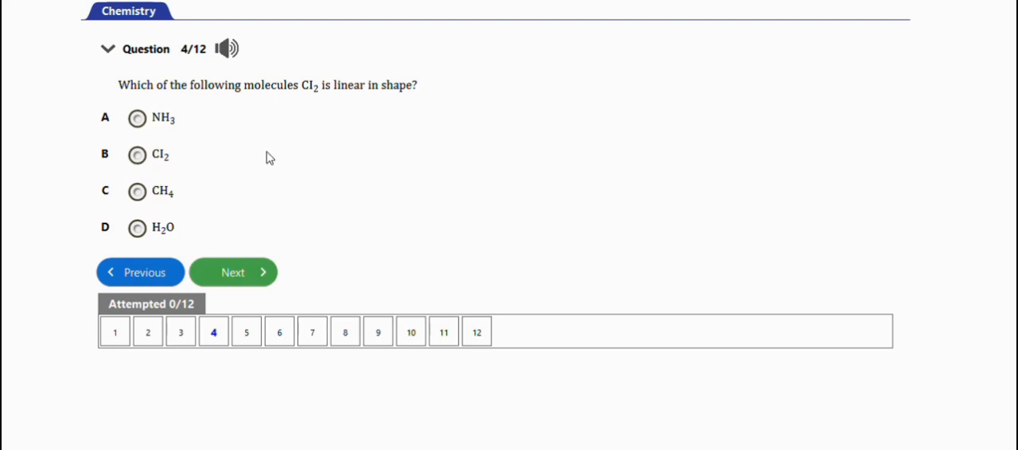
pyautogui.moveTo(200, 226)
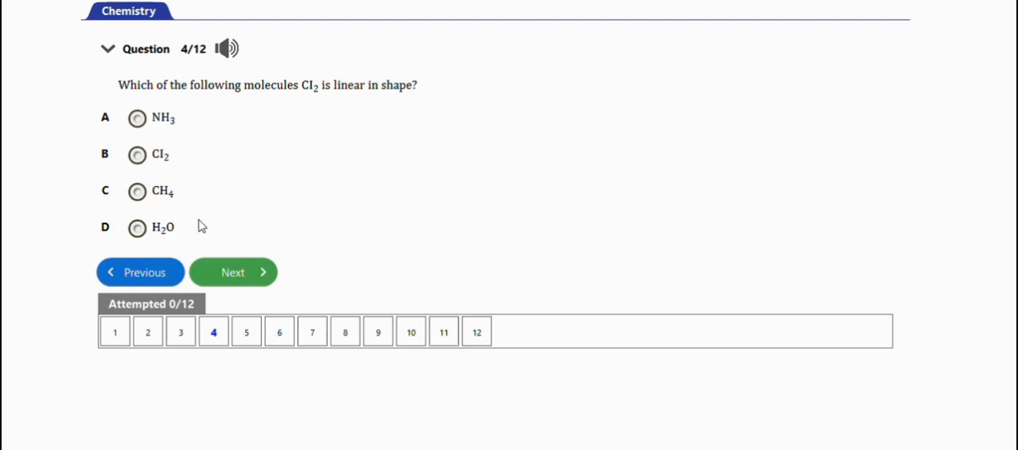
# Step: Advance past the tetrahedral bond-angle question 5 to question 6 on non-linear molecules
pyautogui.click(233, 272)
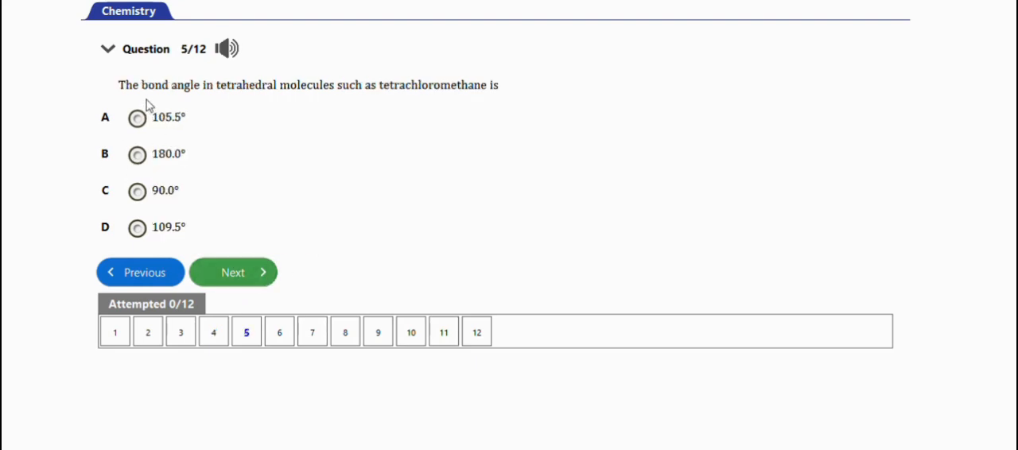
pyautogui.moveTo(236, 115)
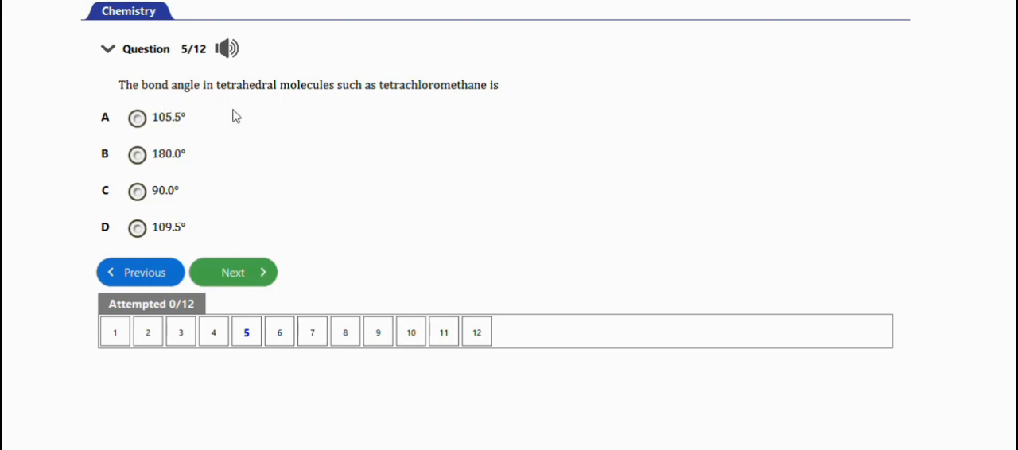
pyautogui.moveTo(201, 253)
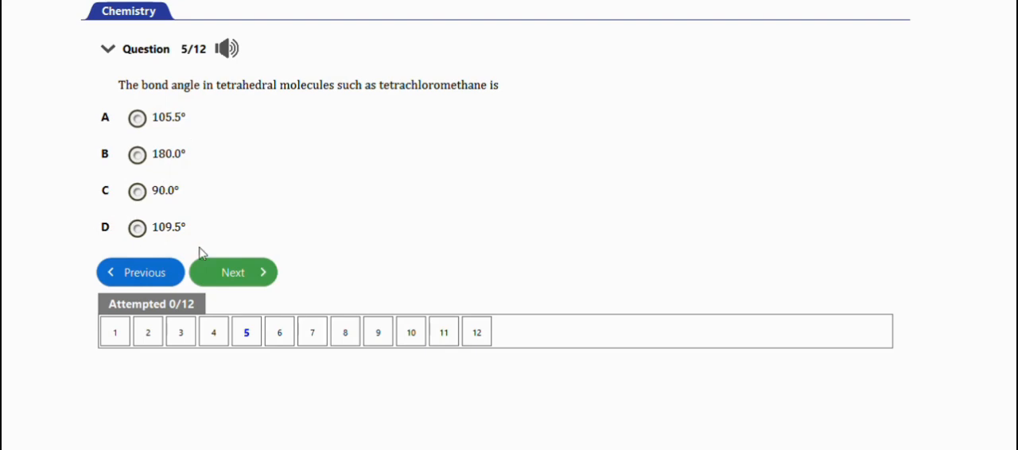
pyautogui.moveTo(268, 207)
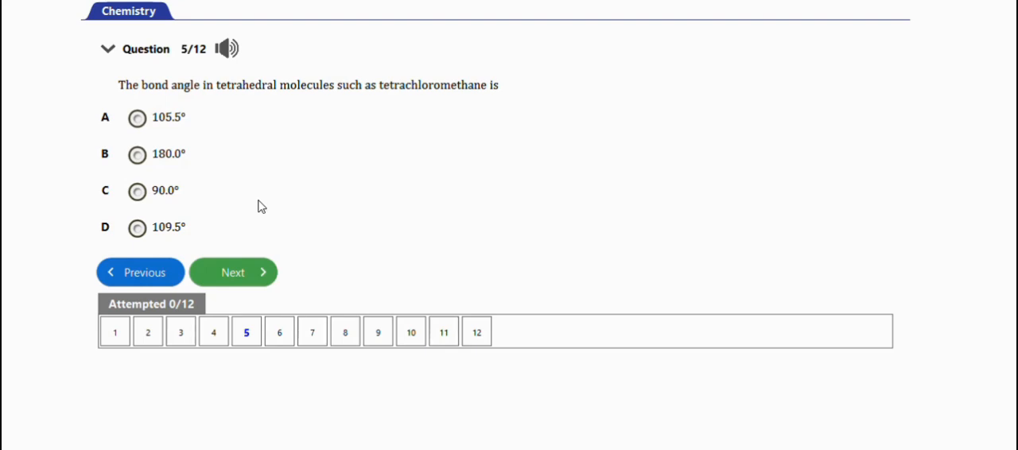
pyautogui.click(232, 272)
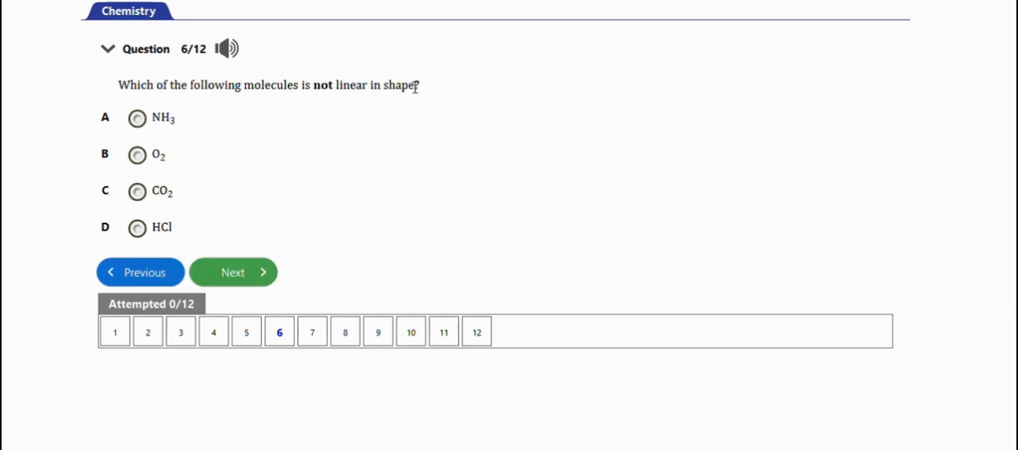
pyautogui.moveTo(271, 165)
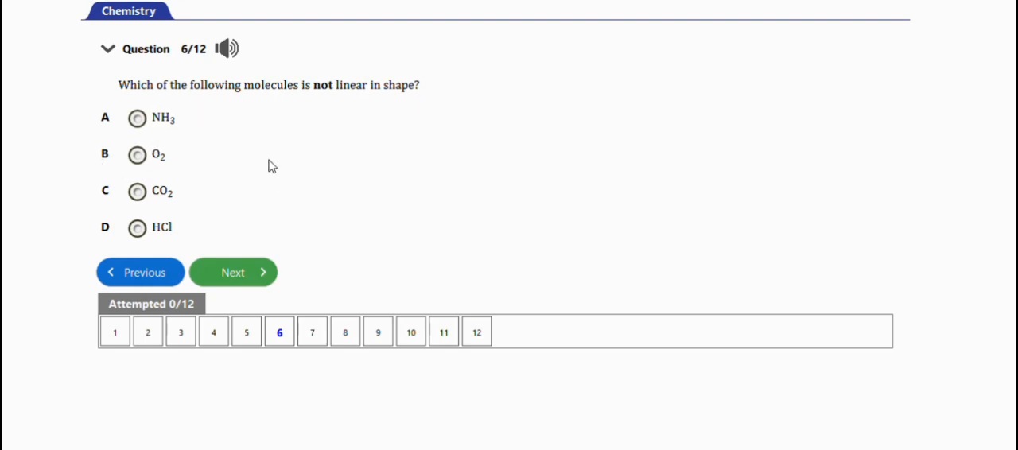
pyautogui.moveTo(207, 226)
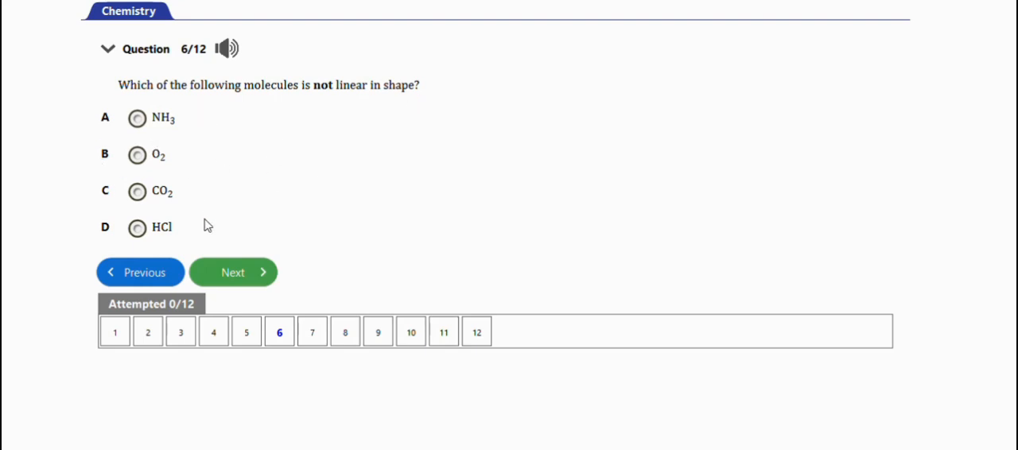
pyautogui.moveTo(182, 129)
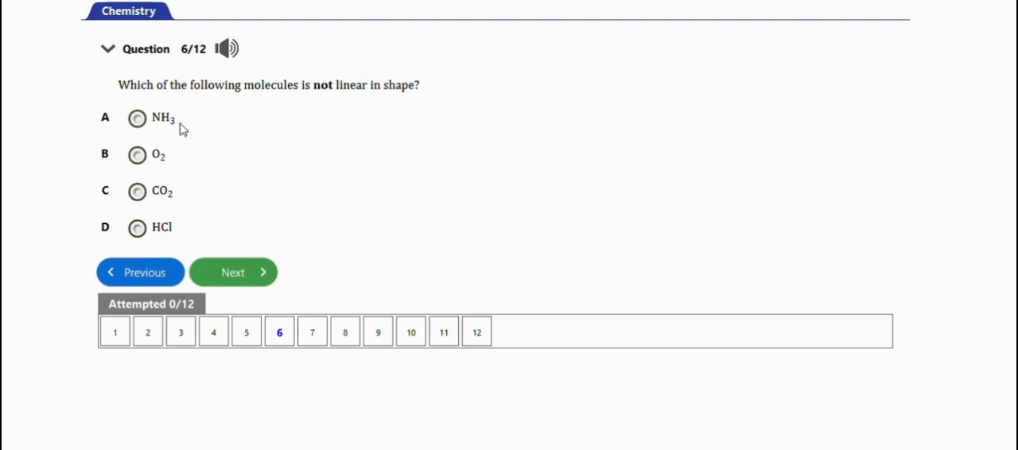
pyautogui.moveTo(363, 210)
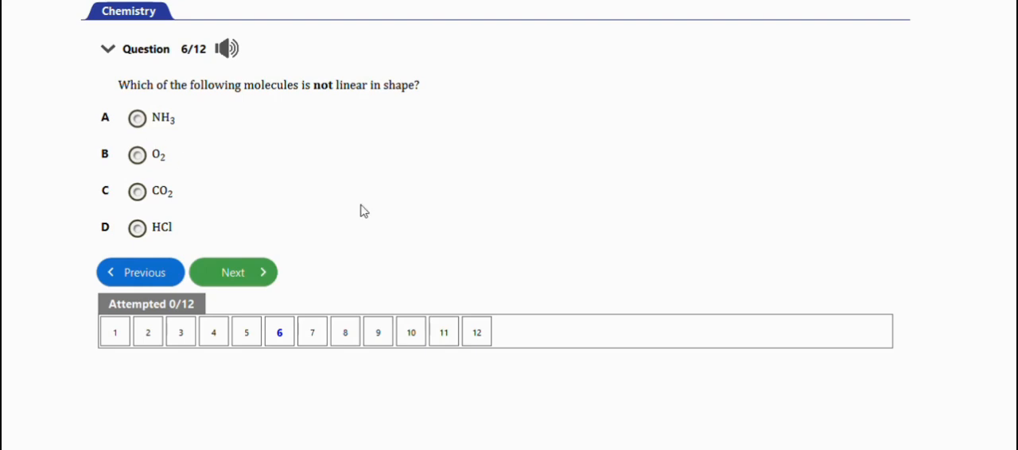
pyautogui.moveTo(255, 277)
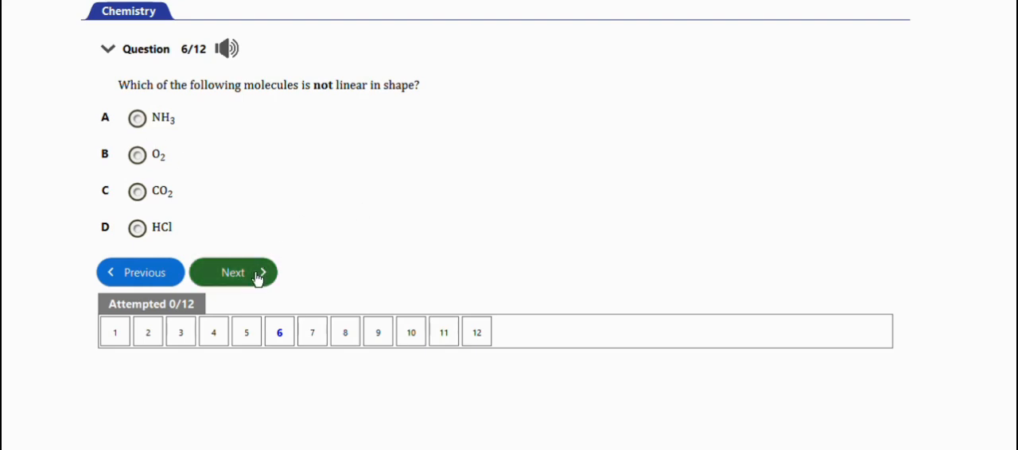
# Step: Advance through the CCl4 and CH4 questions 7-8 to question 9 on linear bond angles
pyautogui.click(232, 272)
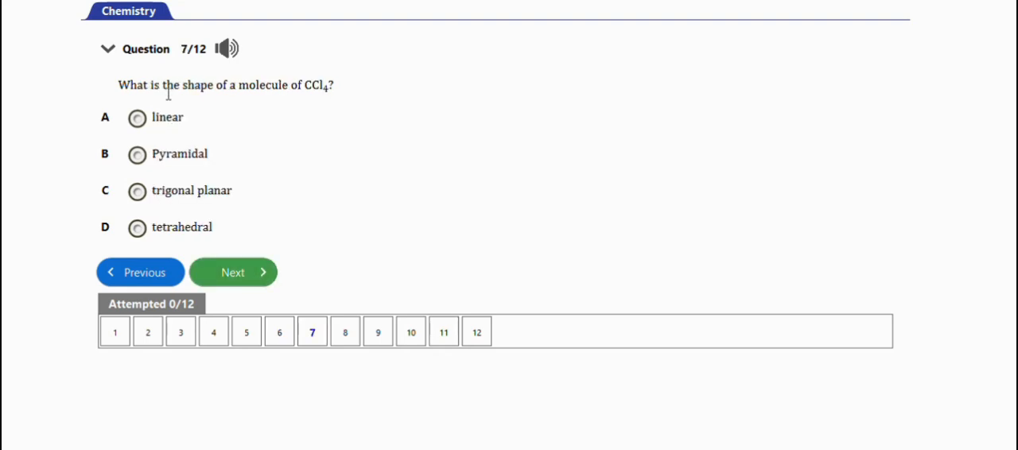
pyautogui.moveTo(253, 84)
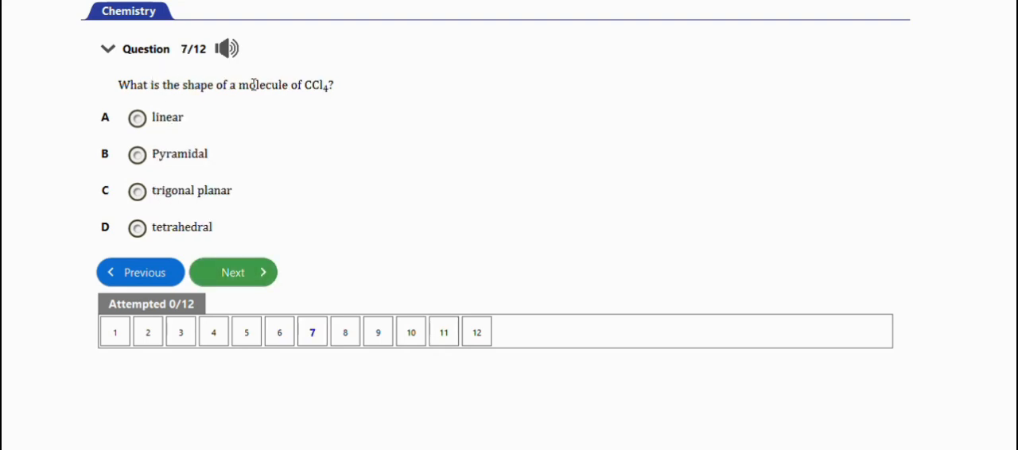
pyautogui.moveTo(334, 105)
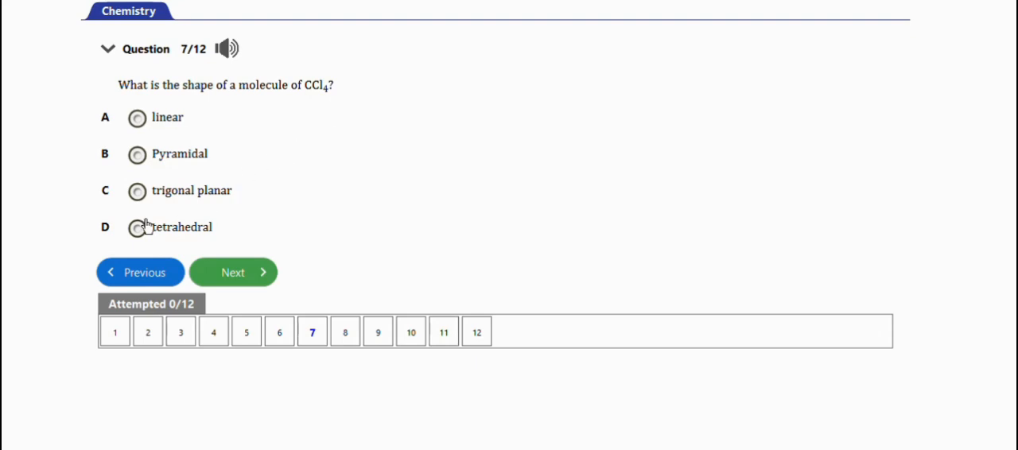
pyautogui.moveTo(337, 201)
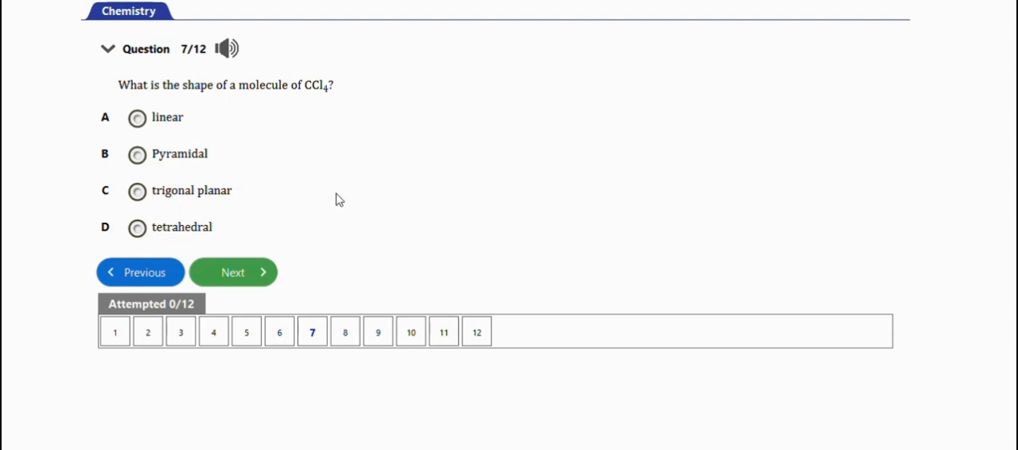
pyautogui.click(232, 273)
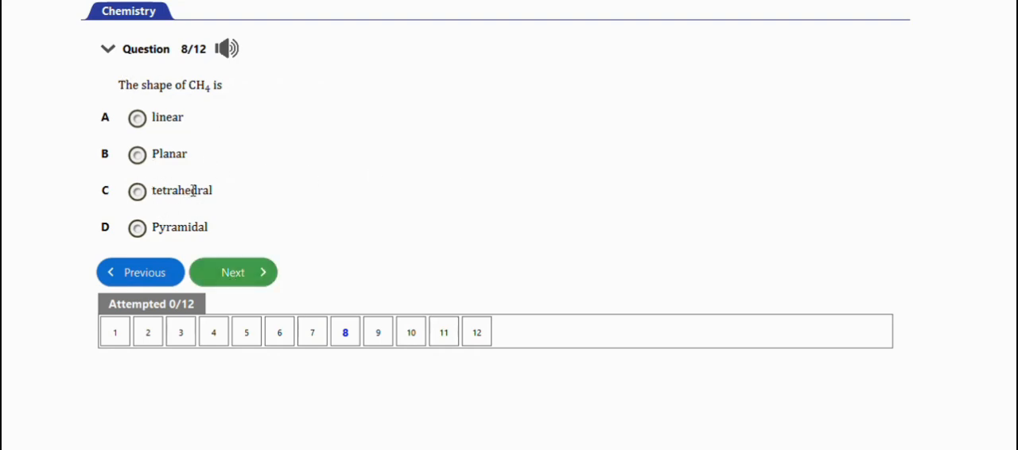
pyautogui.click(233, 272)
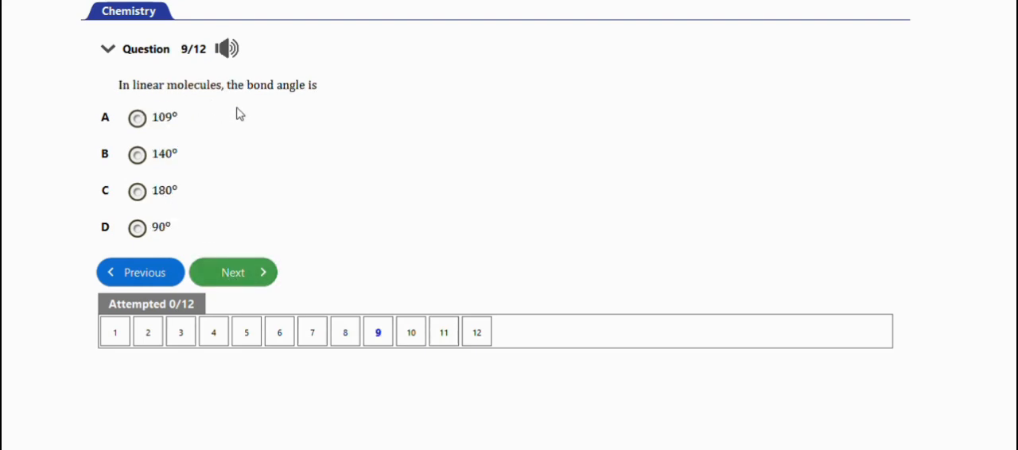
pyautogui.moveTo(261, 156)
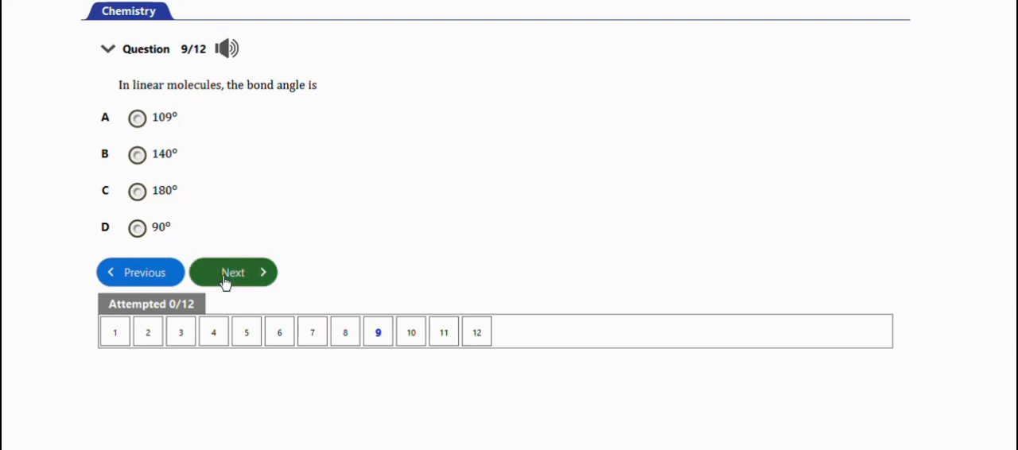
# Step: Advance through the water-molecule question 10 and linear-shape question 11 to final question 12
pyautogui.click(233, 272)
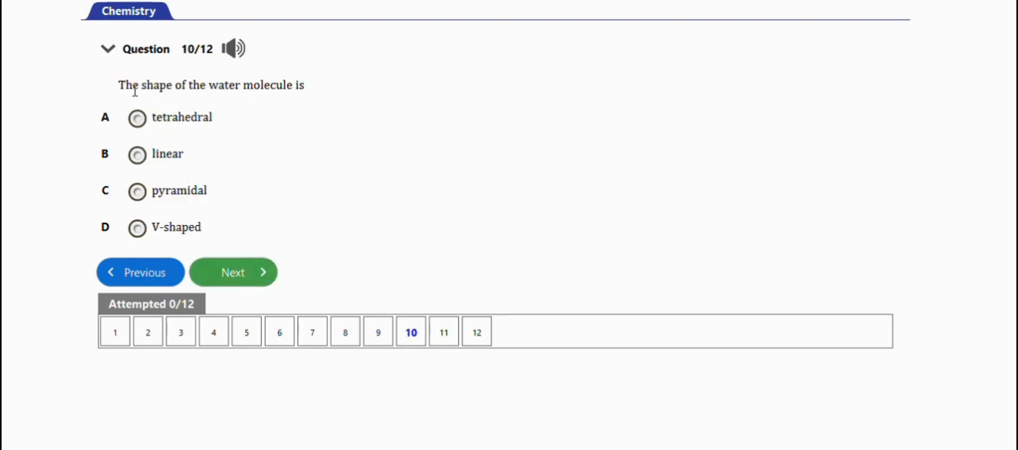
pyautogui.moveTo(80, 138)
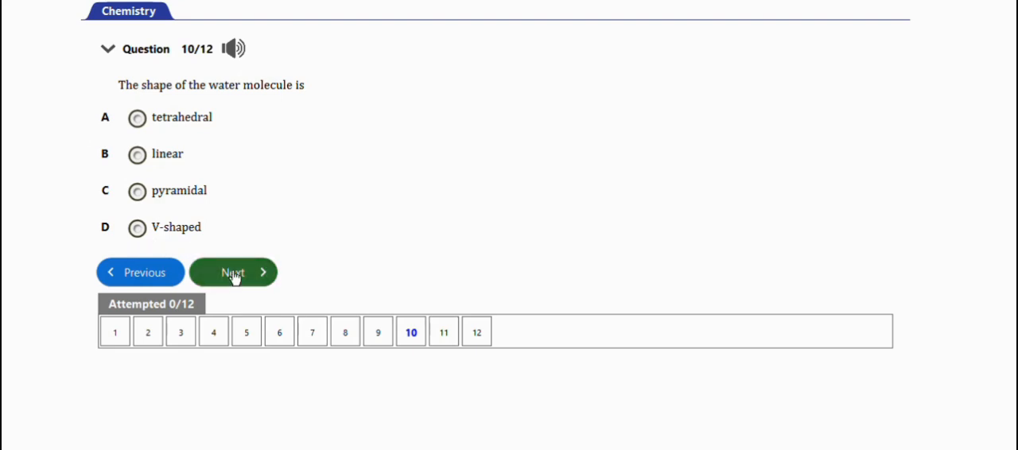
pyautogui.click(232, 272)
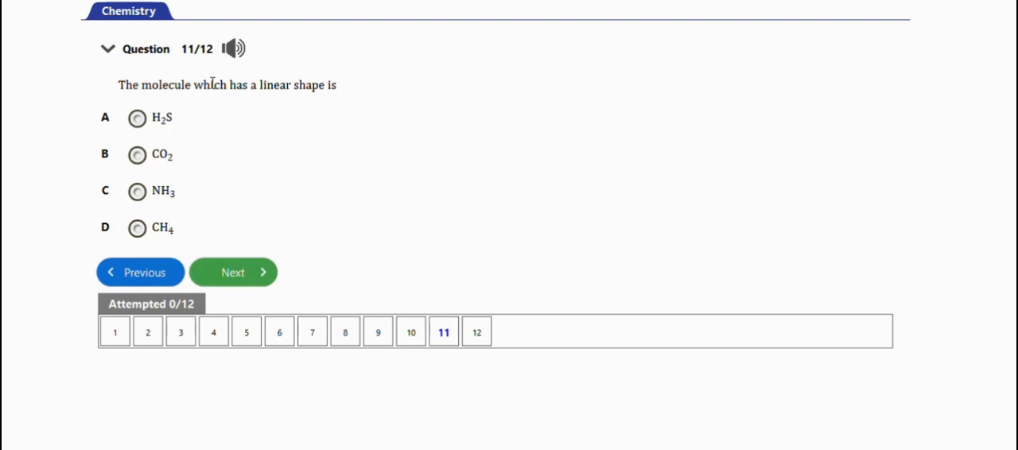
pyautogui.moveTo(347, 229)
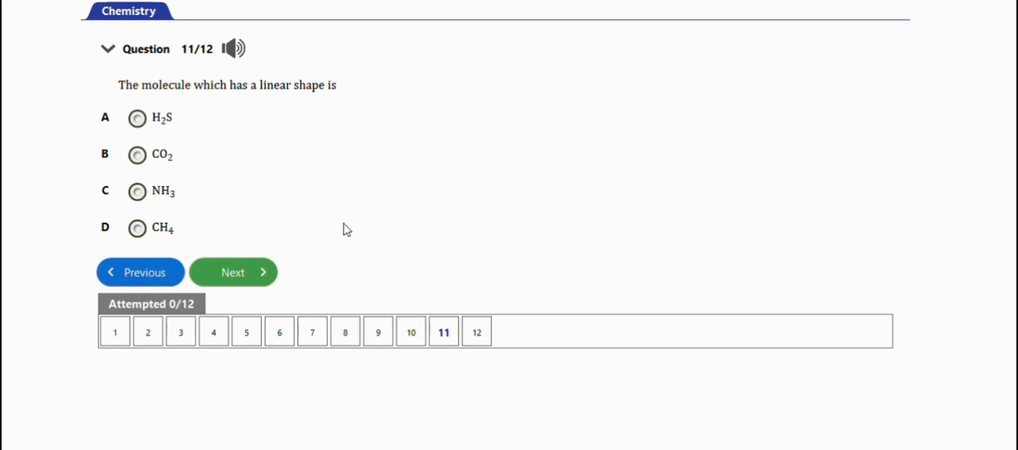
pyautogui.click(232, 272)
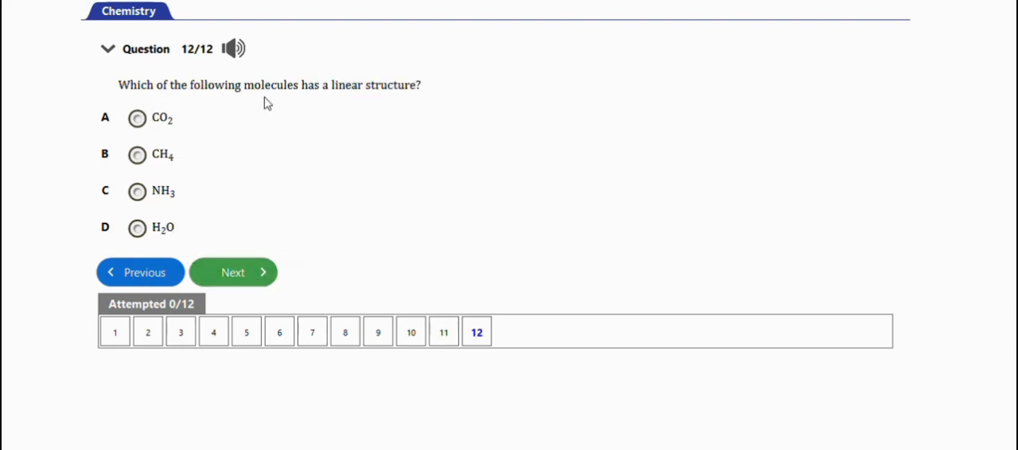
pyautogui.moveTo(331, 112)
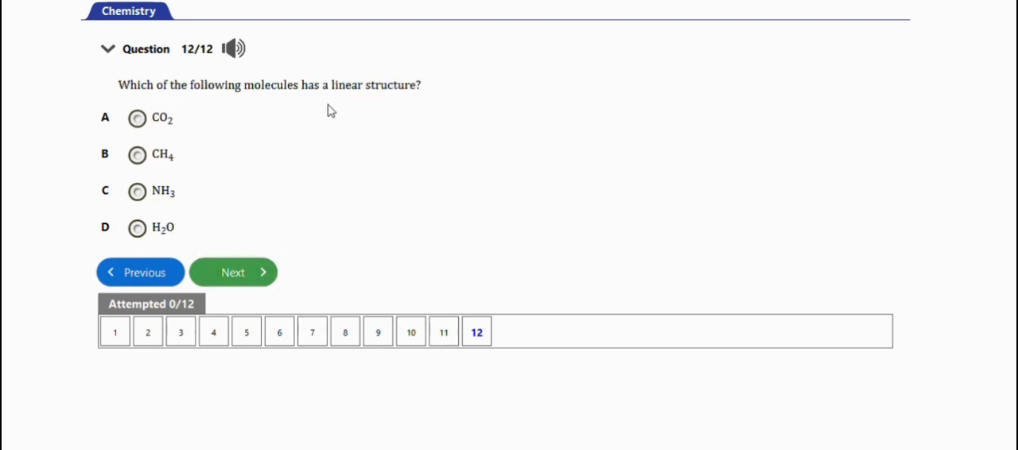
pyautogui.moveTo(302, 191)
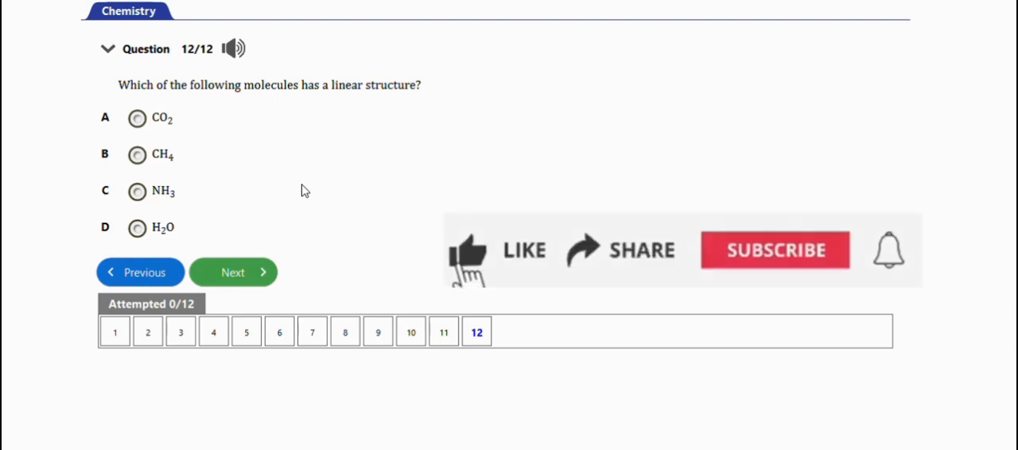
pyautogui.click(468, 252)
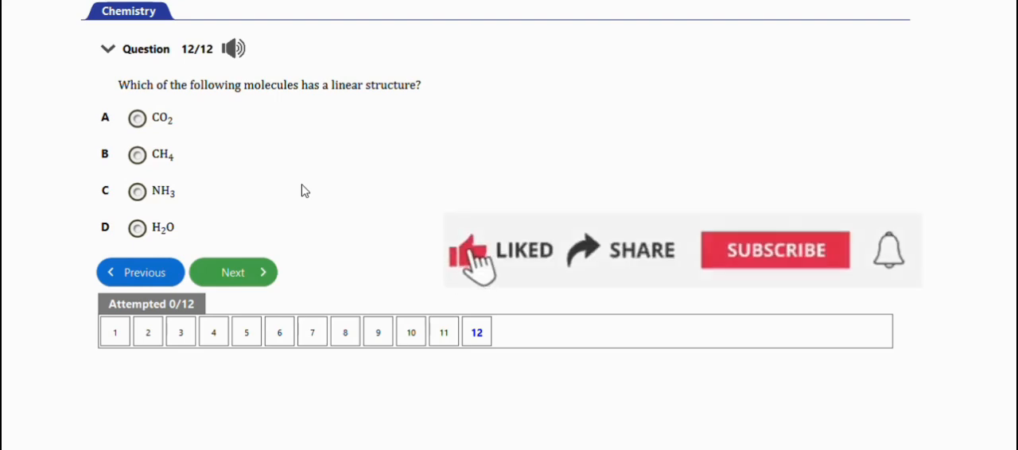
pyautogui.moveTo(613, 263)
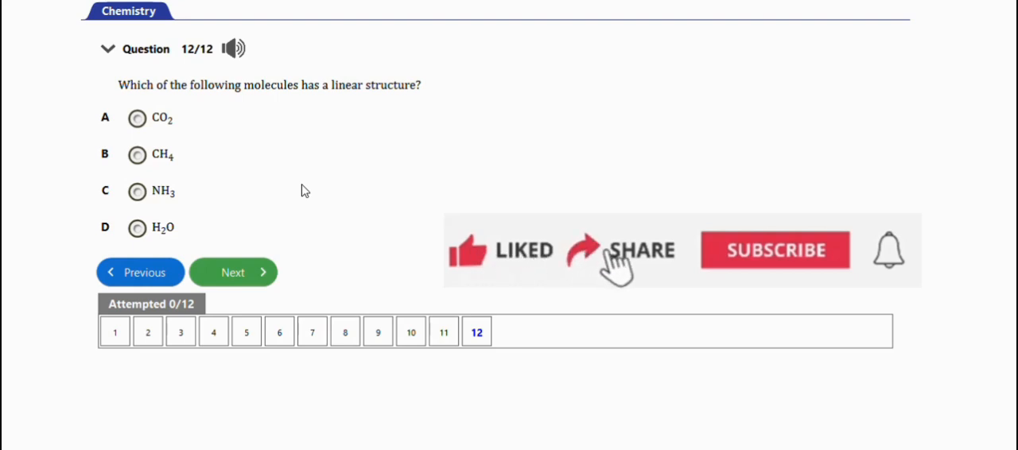
pyautogui.click(774, 250)
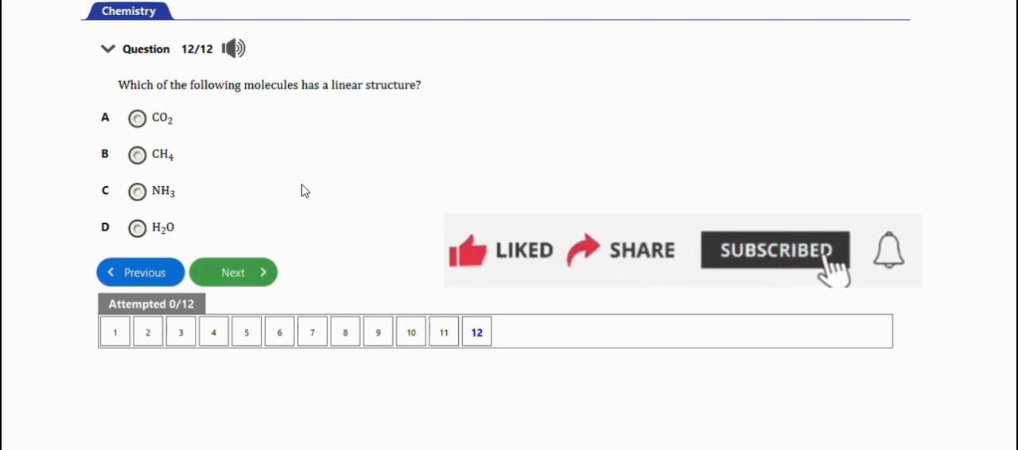